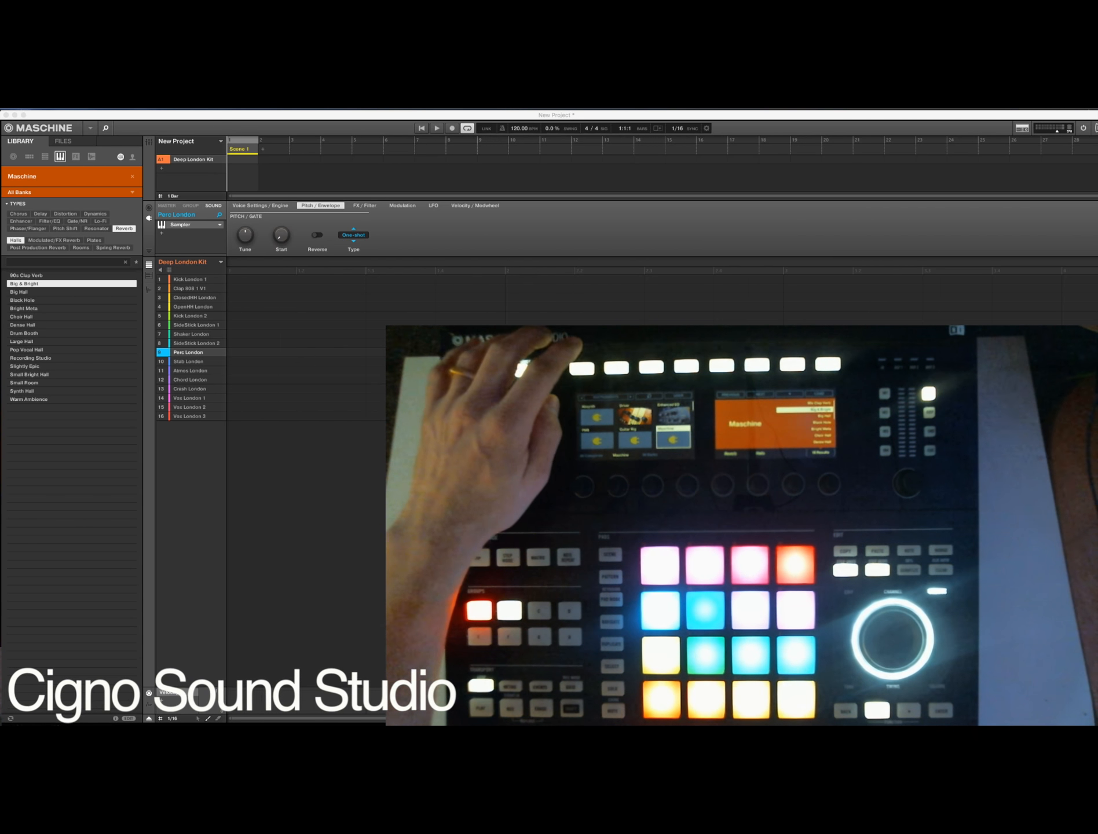
Browse Library clap samples and load Clap 808 1 V1 into sound slot 2.
click(43, 156)
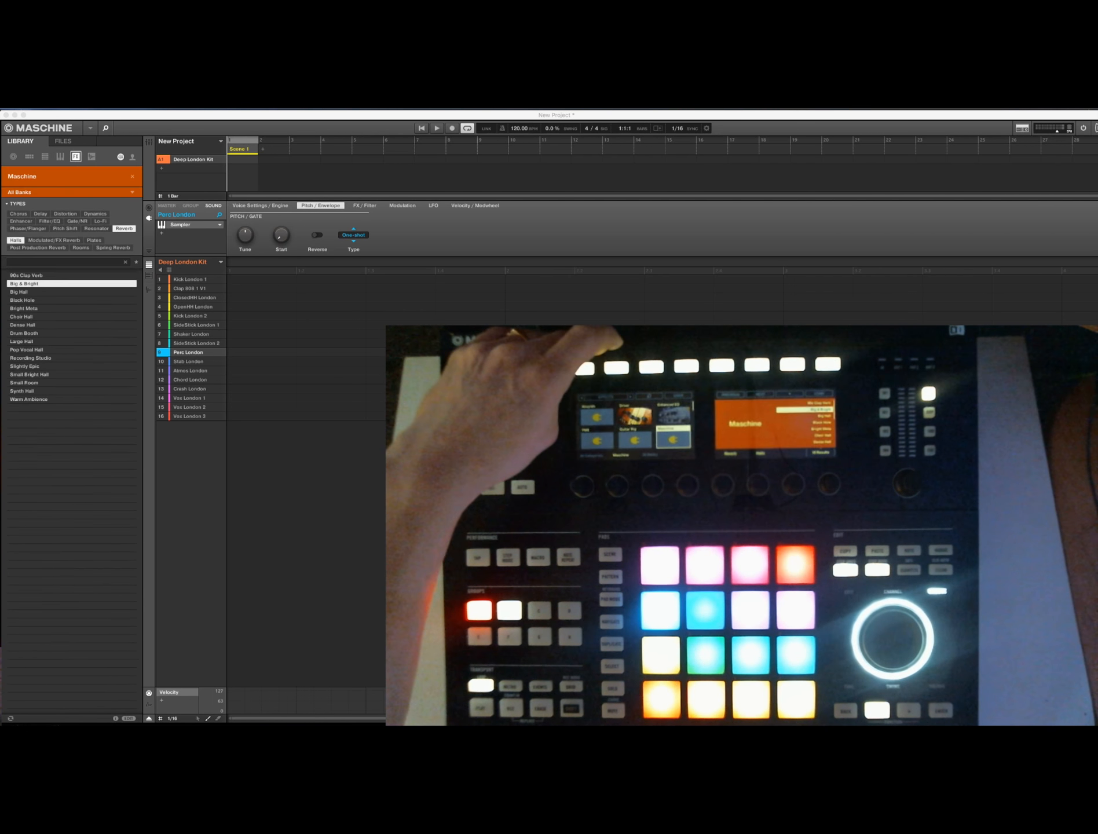
click(92, 157)
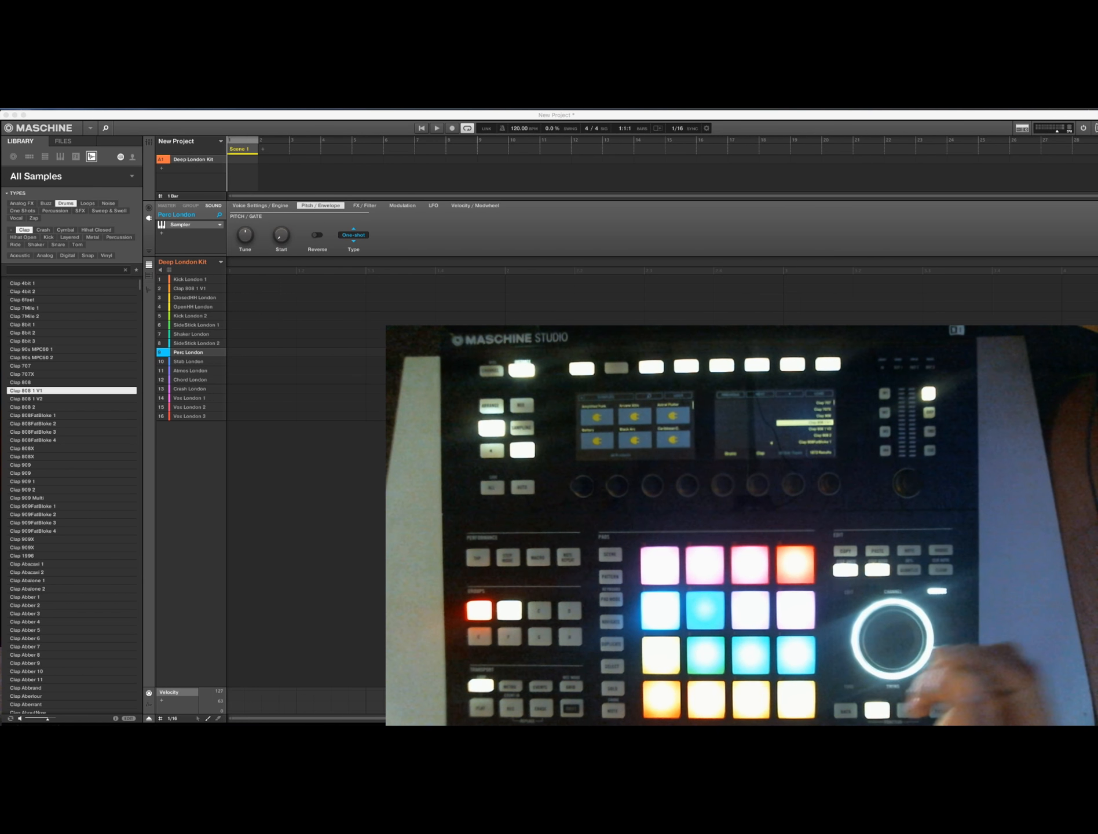
click(190, 288)
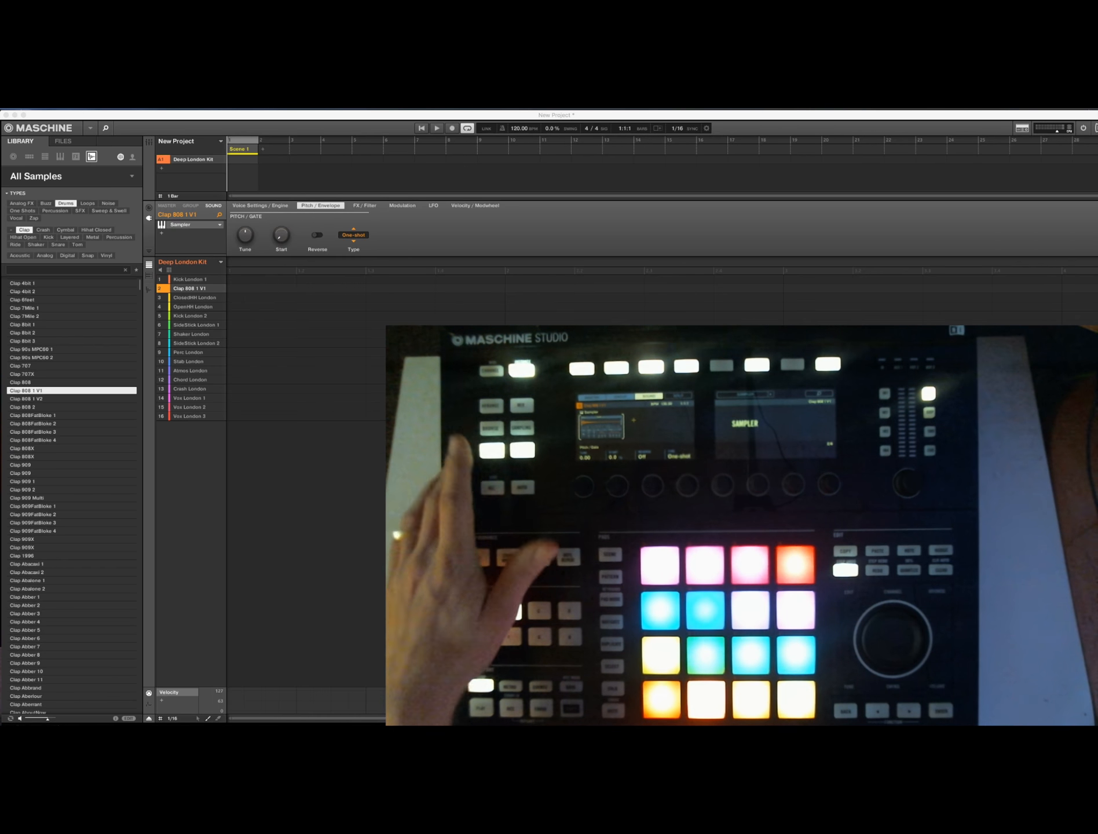
Switch the clap's envelope type from One-shot to ADSR on the Pitch/Envelope page.
click(260, 204)
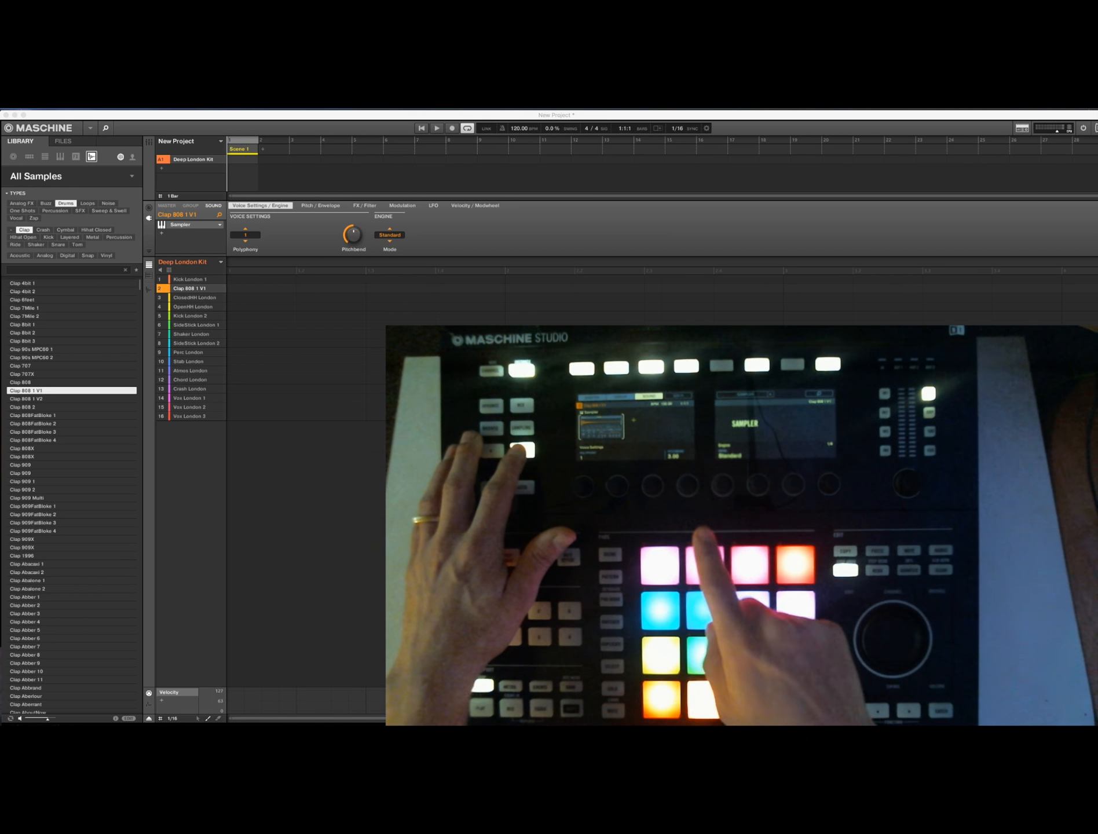
click(320, 205)
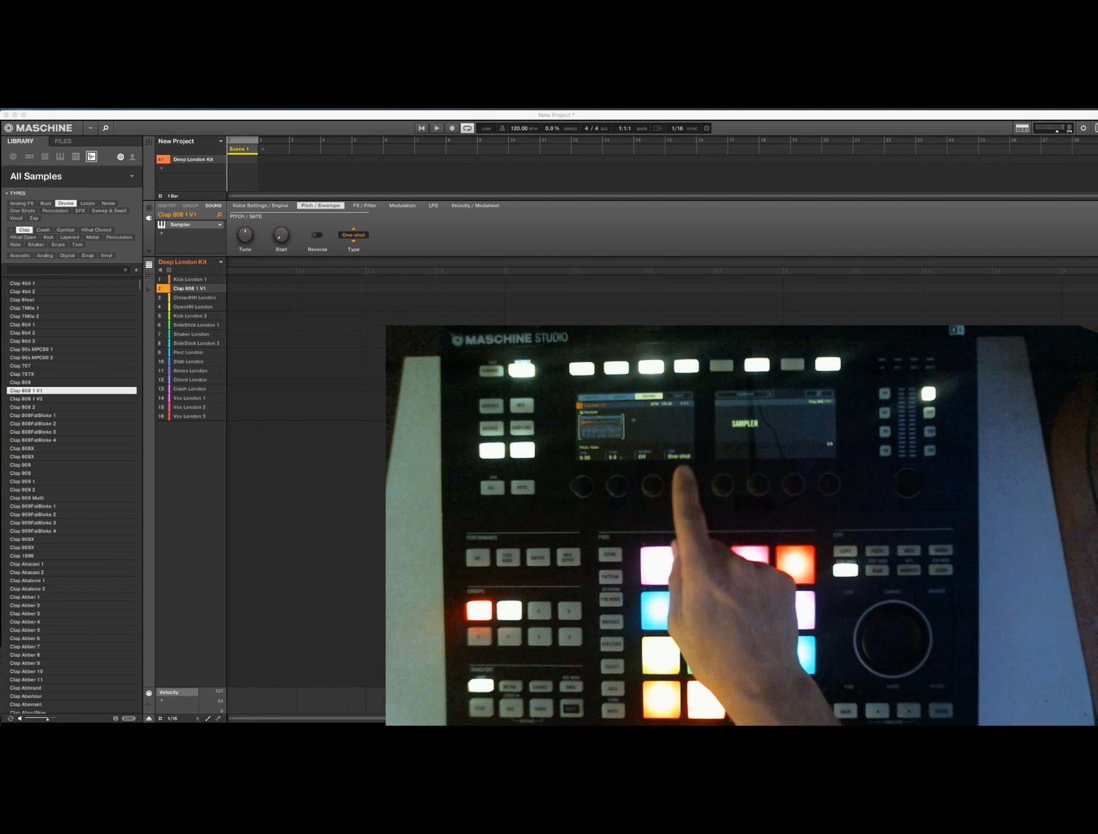
click(353, 235)
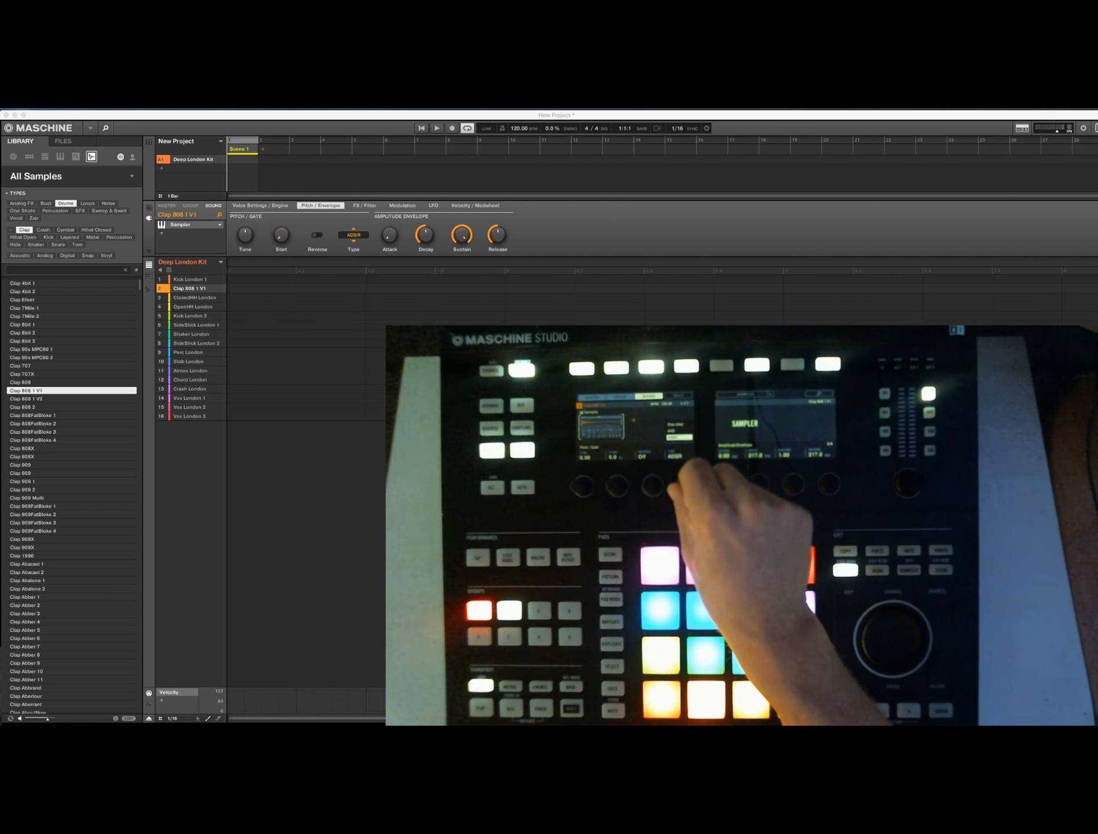